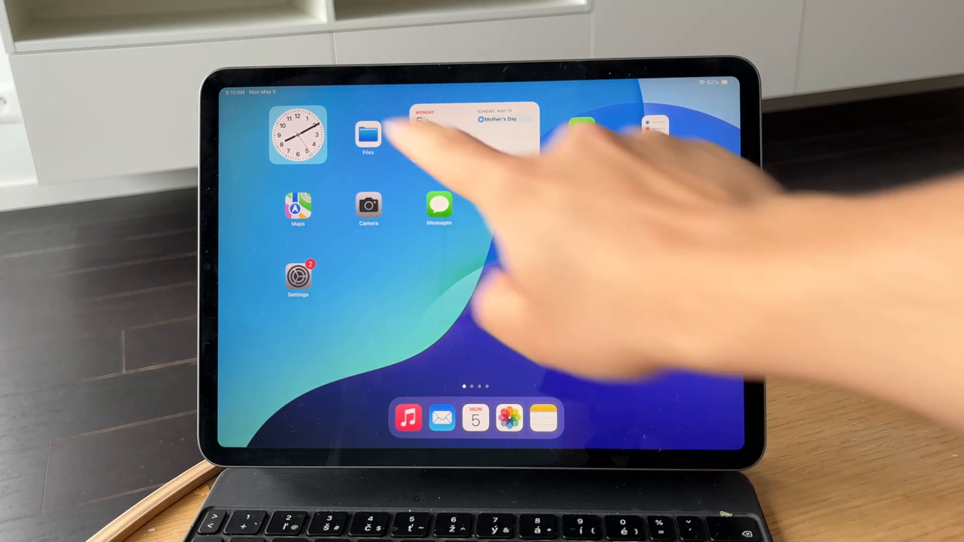
Launch Photos from the Home Screen Dock to show the photo library grid.
left_click(368, 134)
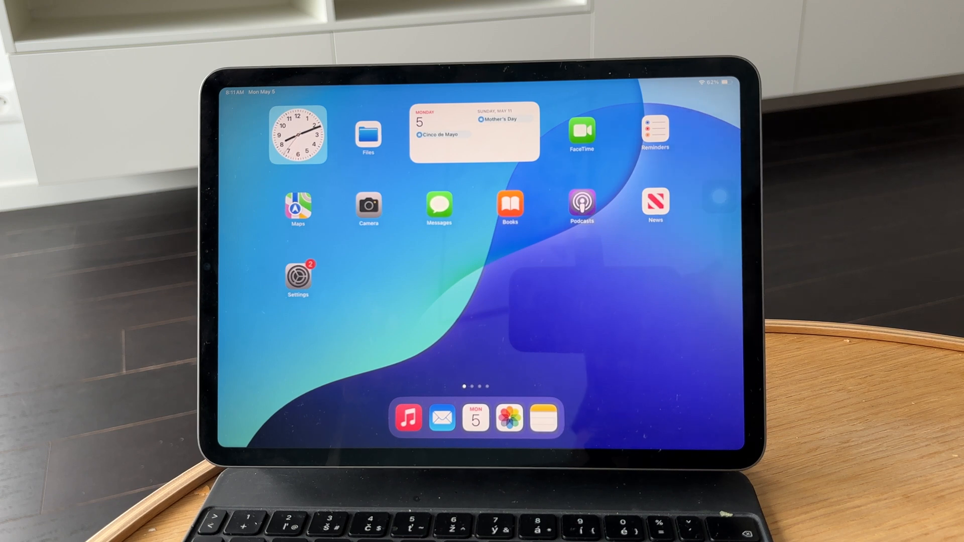
scroll("left", 3)
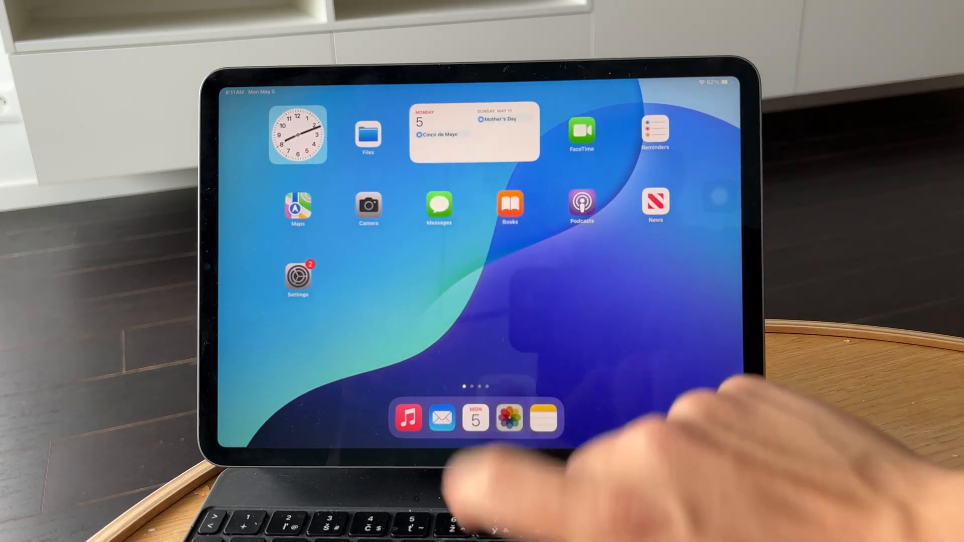
left_click(508, 418)
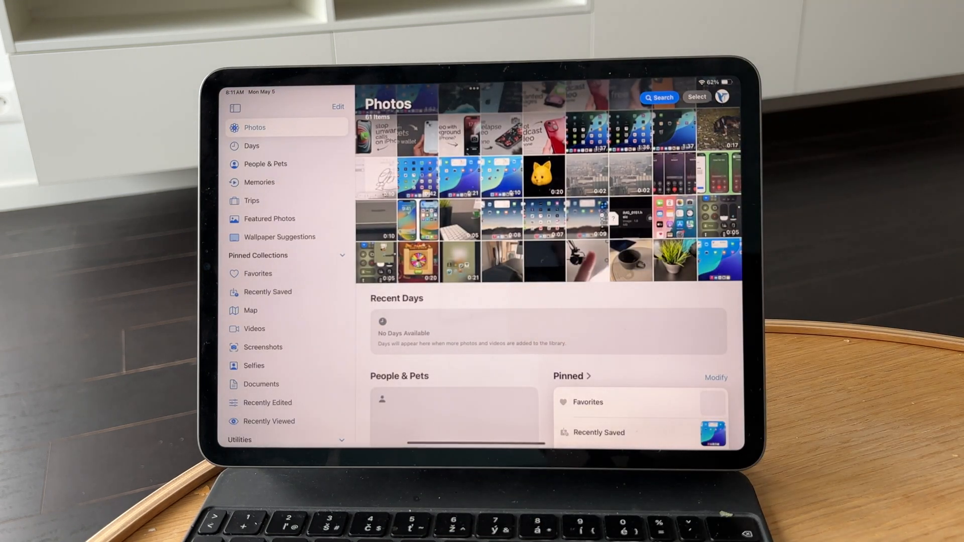